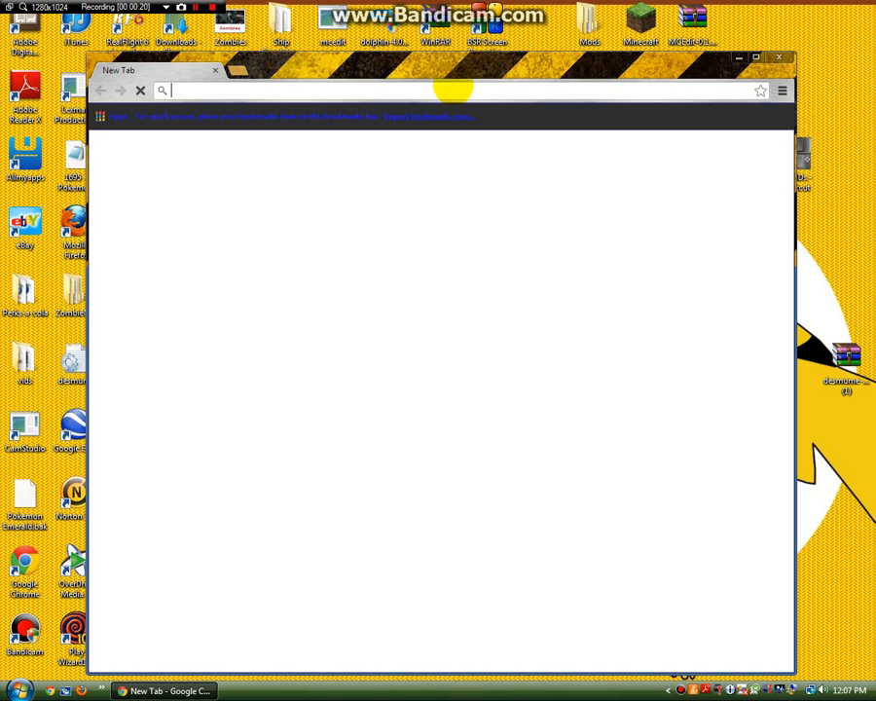
- Search Google for 'pokemon diamond rom' from the Chrome address bar
{"action": "type", "text": "pokecommunity.com"}
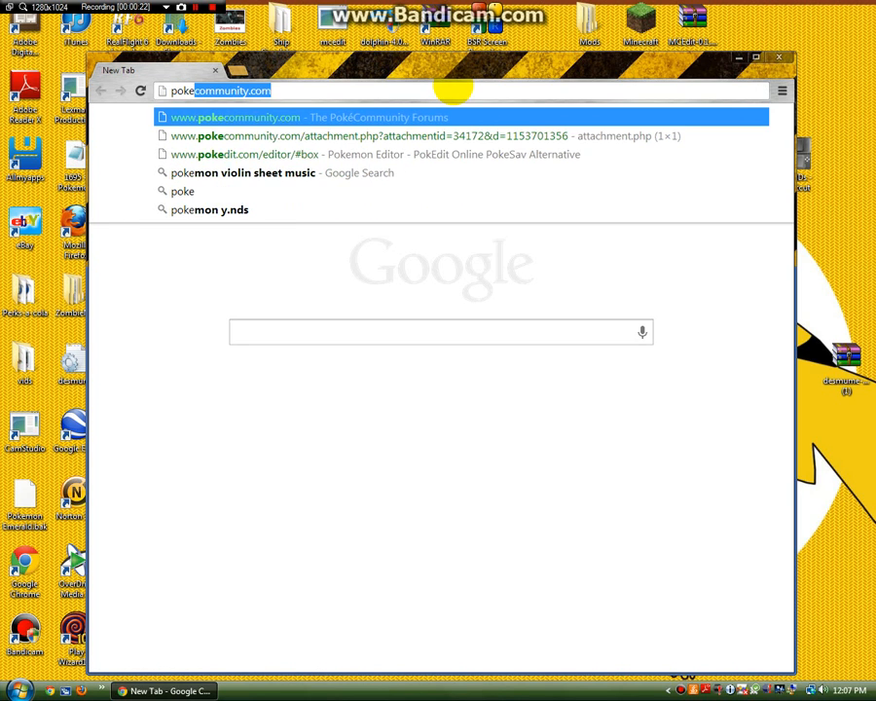
{"action": "type", "text": "pokemon di"}
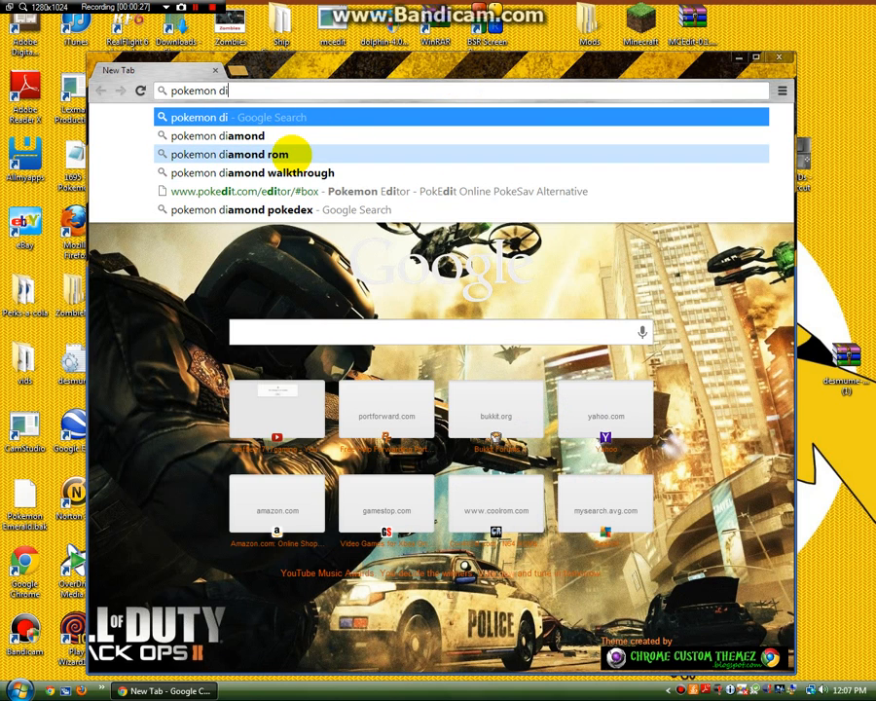
{"action": "left_click", "coordinate": [229, 154]}
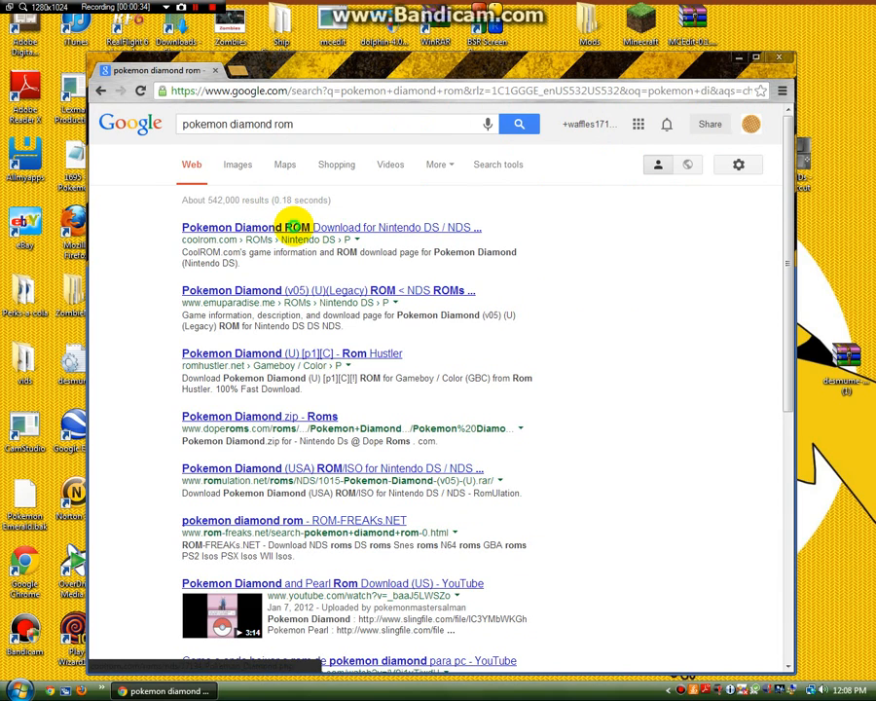
- Reach the CoolROM Pokemon Diamond page and scroll to its download section
{"action": "left_click", "coordinate": [289, 228]}
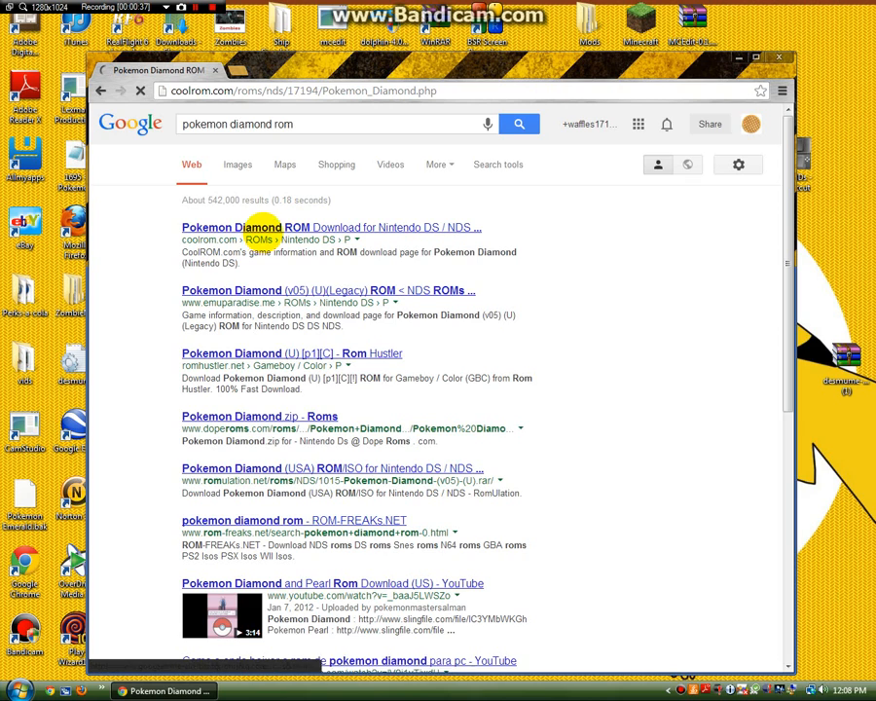
{"action": "left_click", "coordinate": [253, 226]}
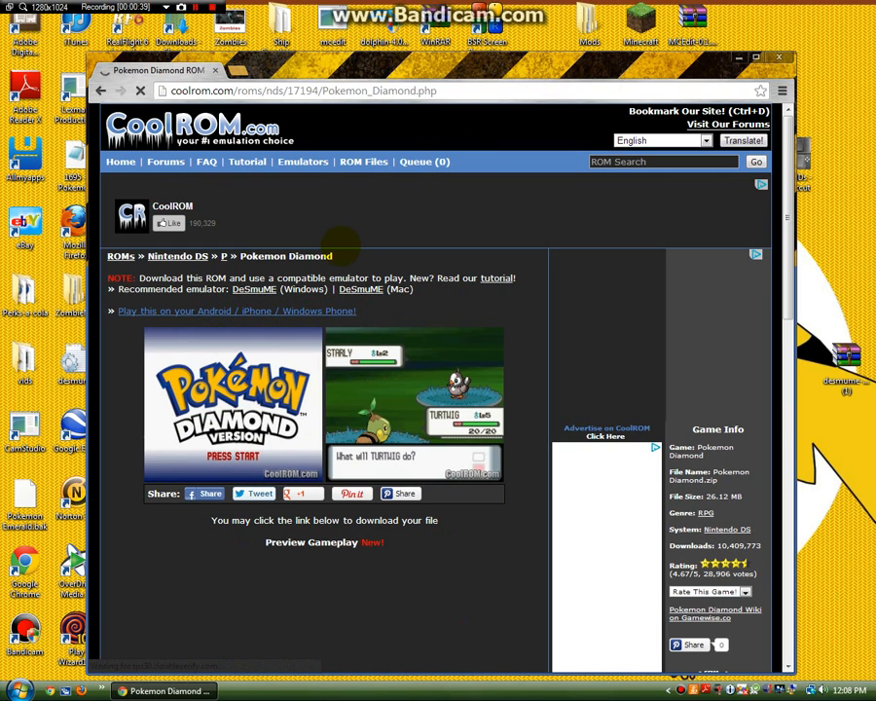
{"action": "scroll", "scroll_direction": "down", "scroll_amount": 3}
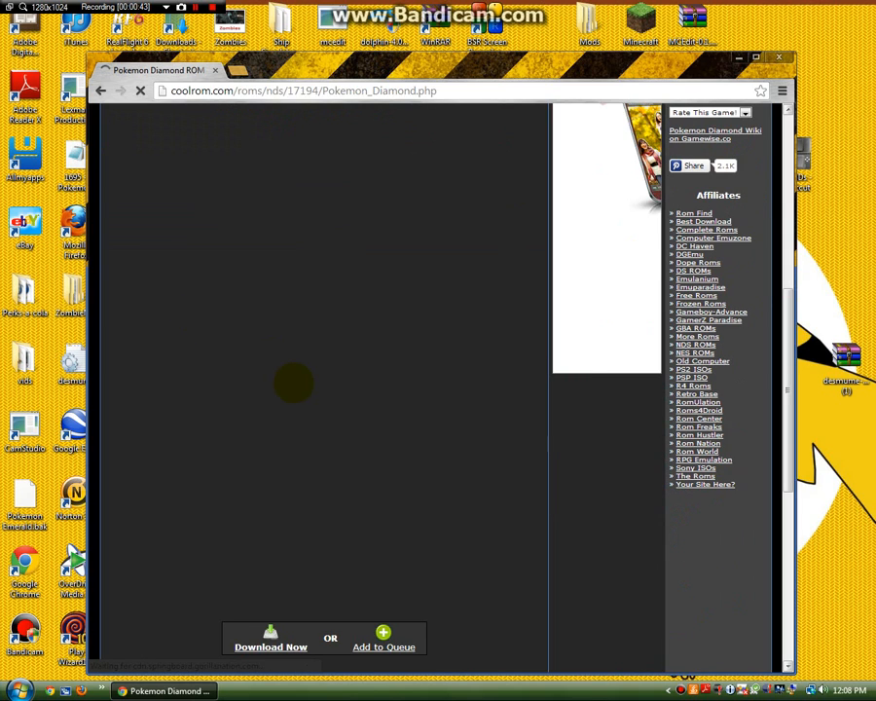
{"action": "scroll", "scroll_direction": "down", "scroll_amount": 3}
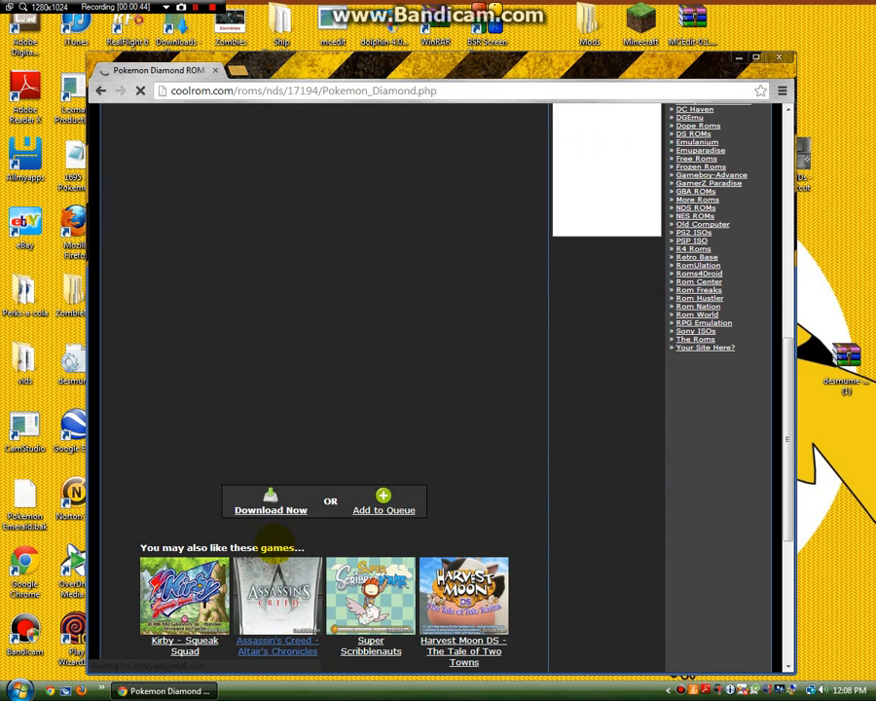
- Start the Pokemon Diamond.zip download, closing the job advert popup on the way
{"action": "left_click", "coordinate": [271, 510]}
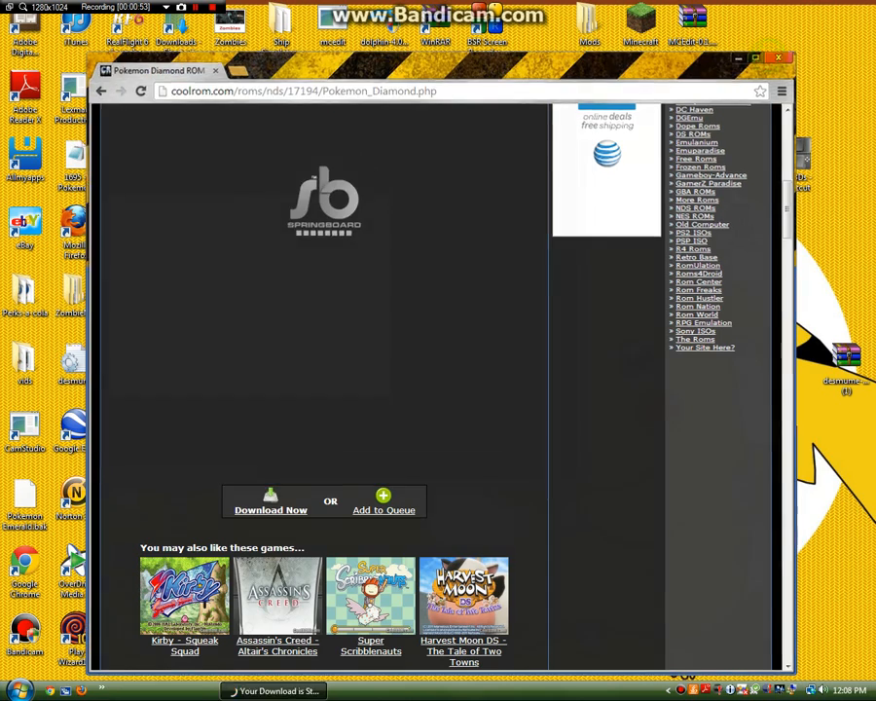
{"action": "left_click", "coordinate": [270, 506]}
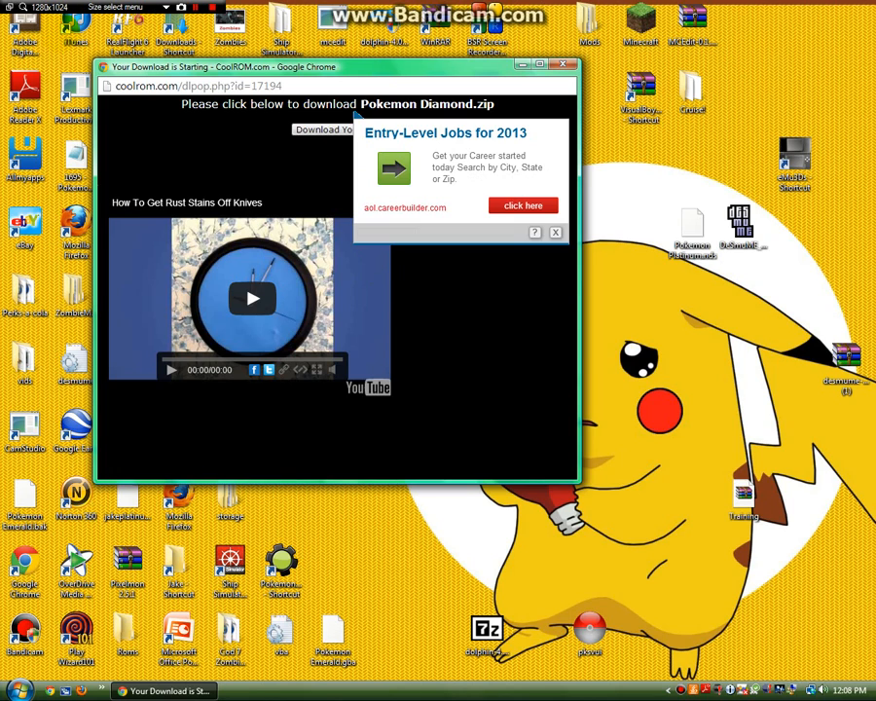
{"action": "left_click", "coordinate": [554, 232]}
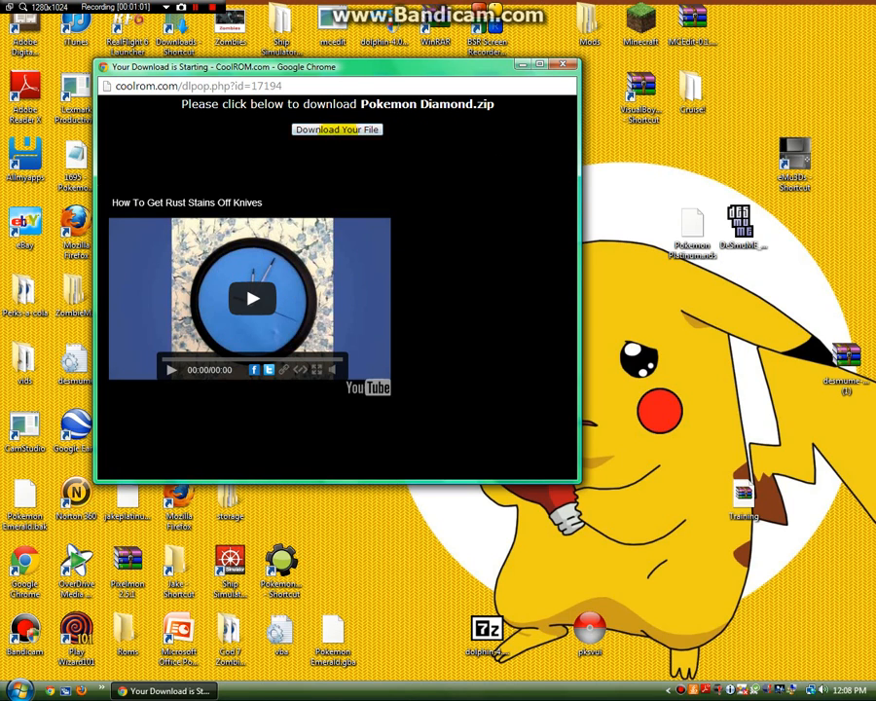
{"action": "left_click", "coordinate": [337, 129]}
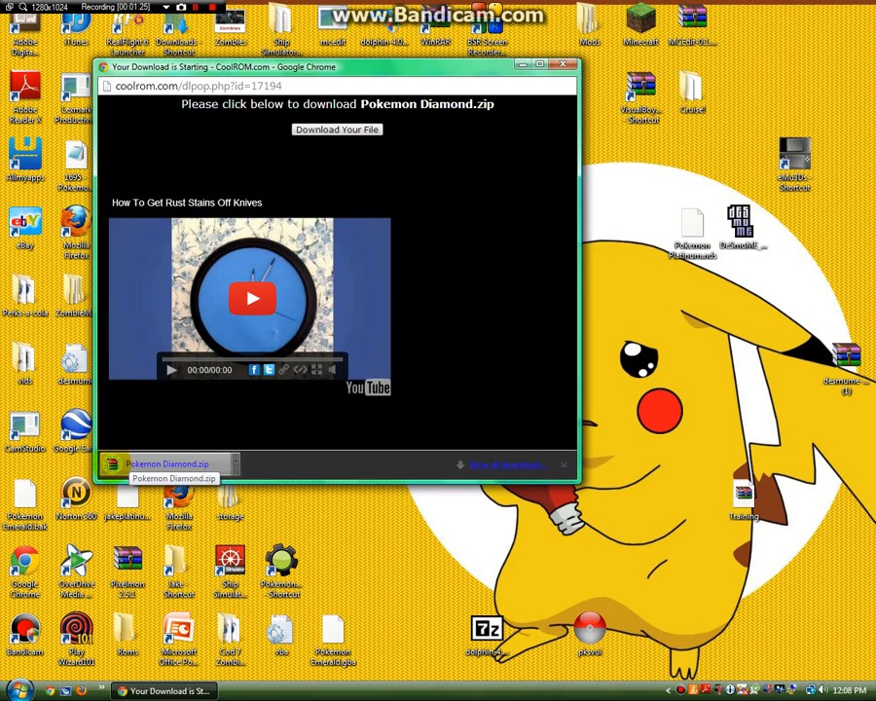
- Open the downloaded Pokemon Diamond.zip in WinRAR and dismiss the license reminder
{"action": "left_click", "coordinate": [165, 463]}
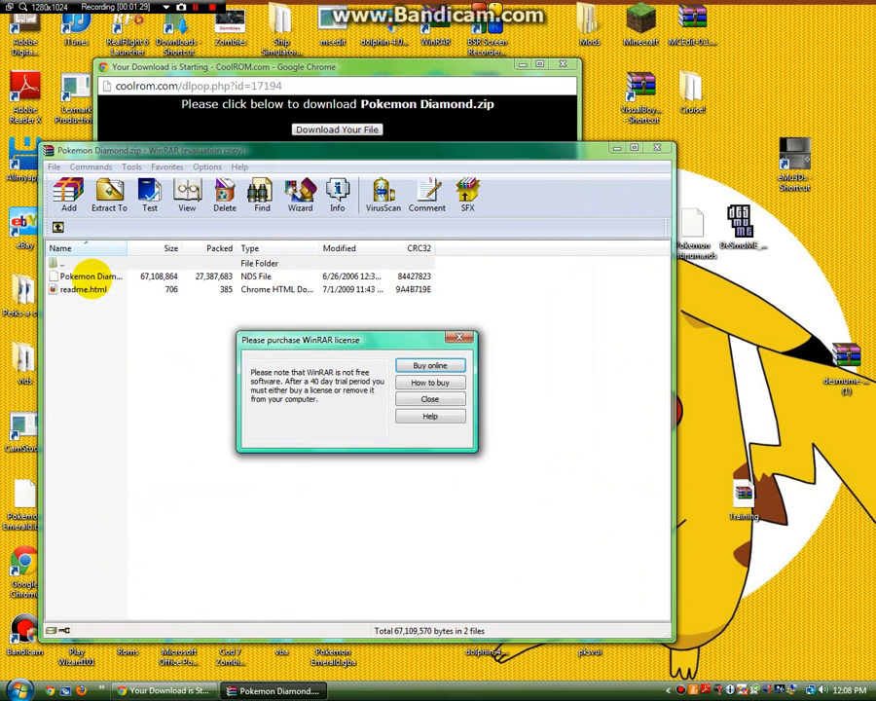
{"action": "left_click", "coordinate": [428, 397]}
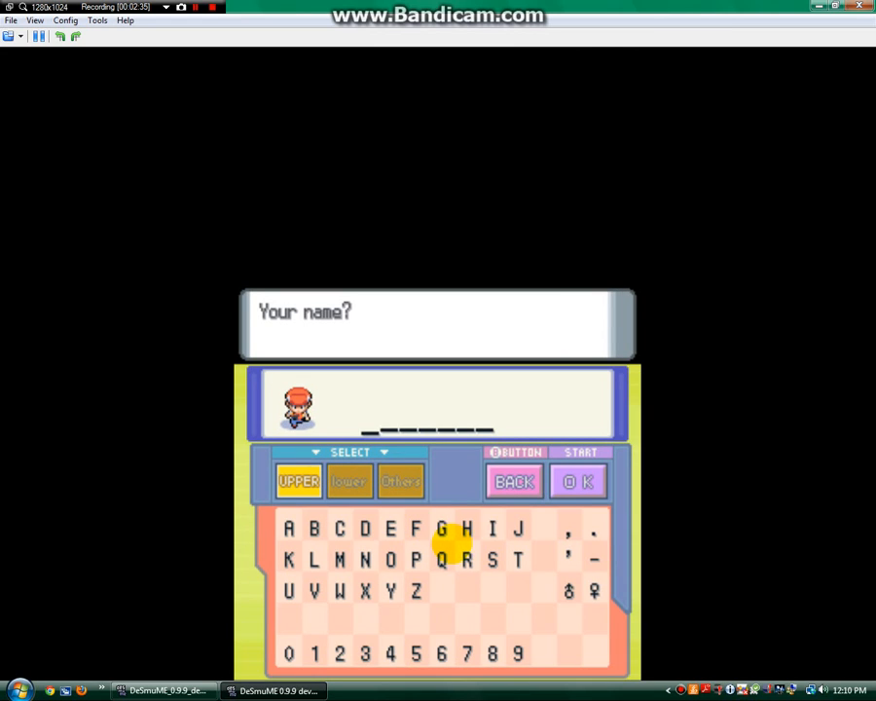
- Name the player GHJH, confirm it, and begin entering the friend's name POPO
{"action": "left_click", "coordinate": [516, 530]}
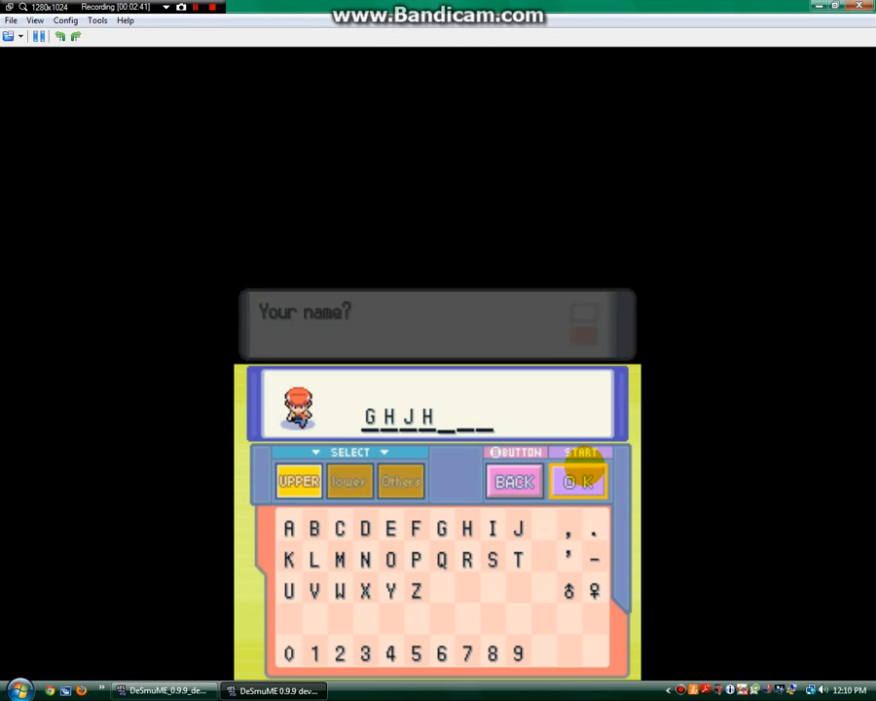
{"action": "left_click", "coordinate": [579, 481]}
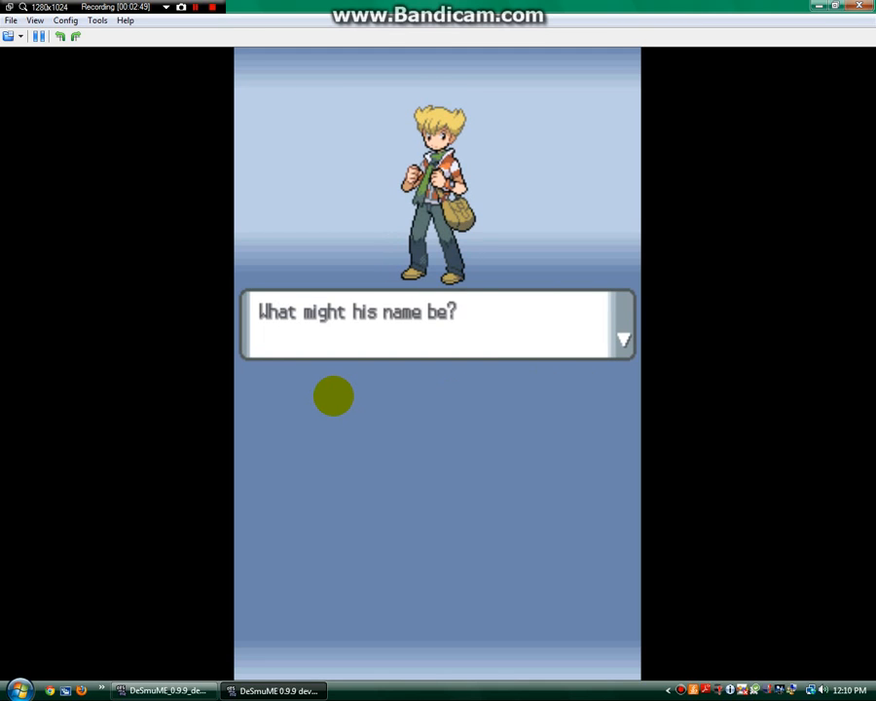
{"action": "left_click", "coordinate": [333, 397]}
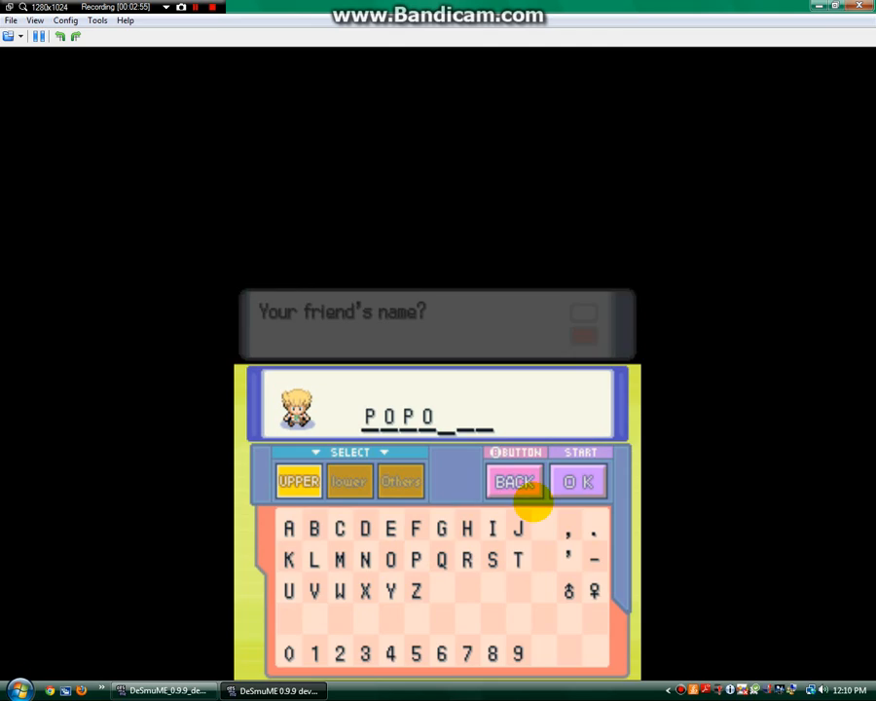
{"action": "left_click", "coordinate": [578, 479]}
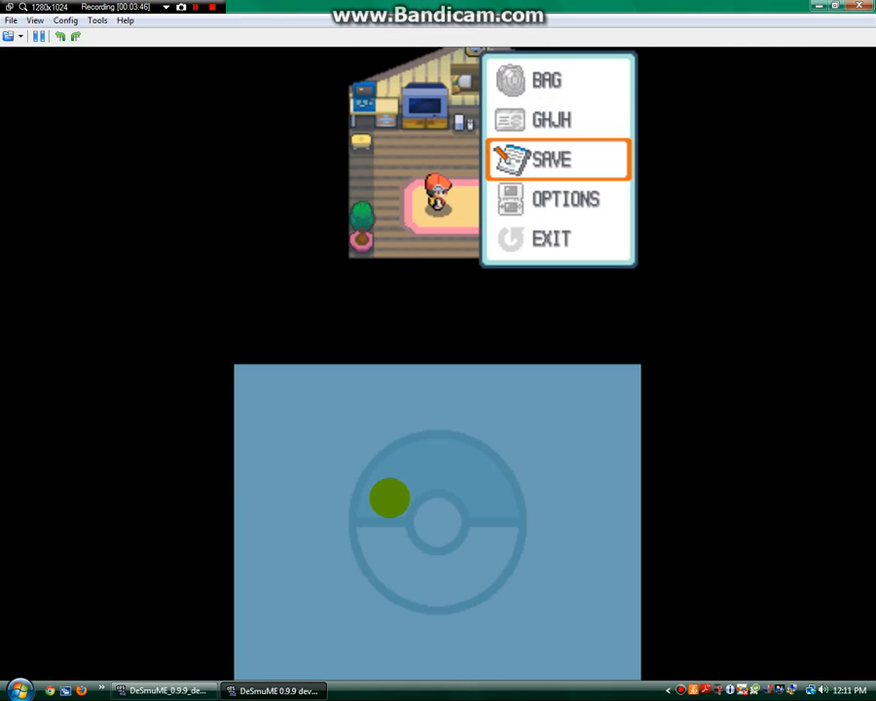
- Save the game from the in-game start menu in the bedroom
{"action": "left_click", "coordinate": [567, 198]}
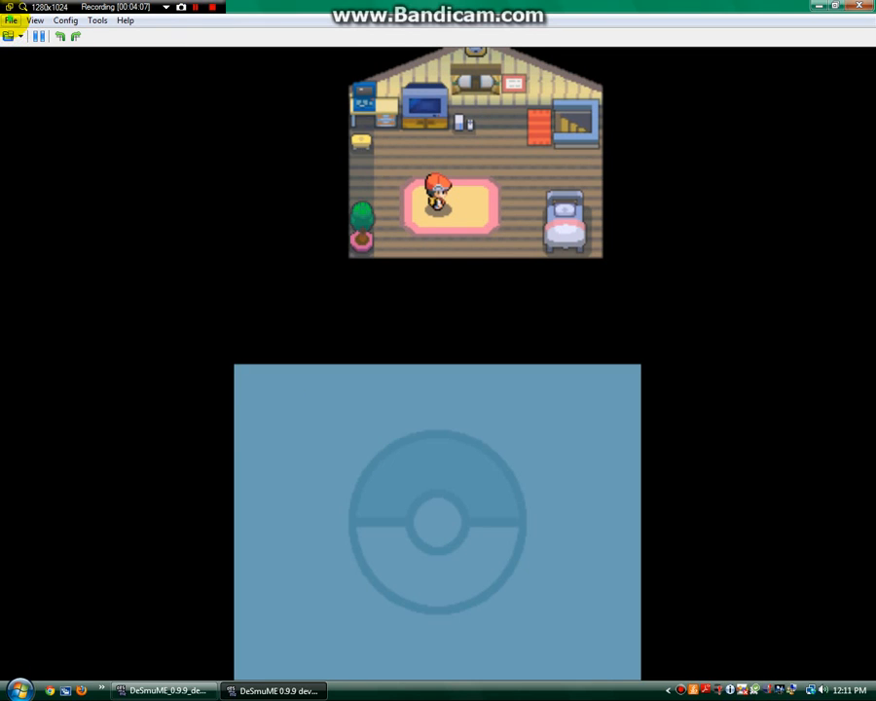
- Cancel Save State As, then save the game into a numbered state slot from the File menu
{"action": "left_click", "coordinate": [12, 20]}
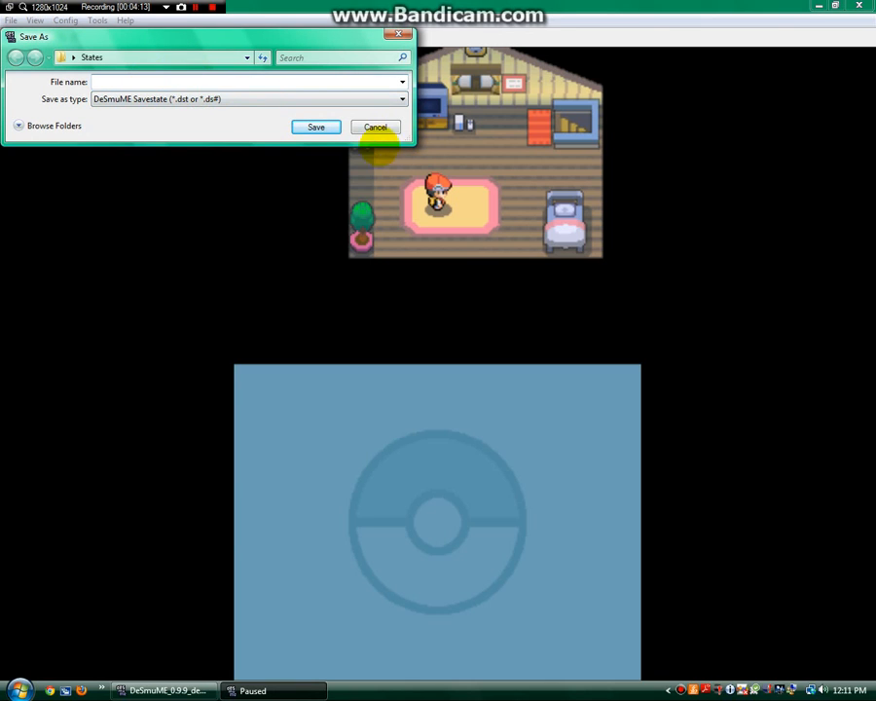
{"action": "left_click", "coordinate": [374, 126]}
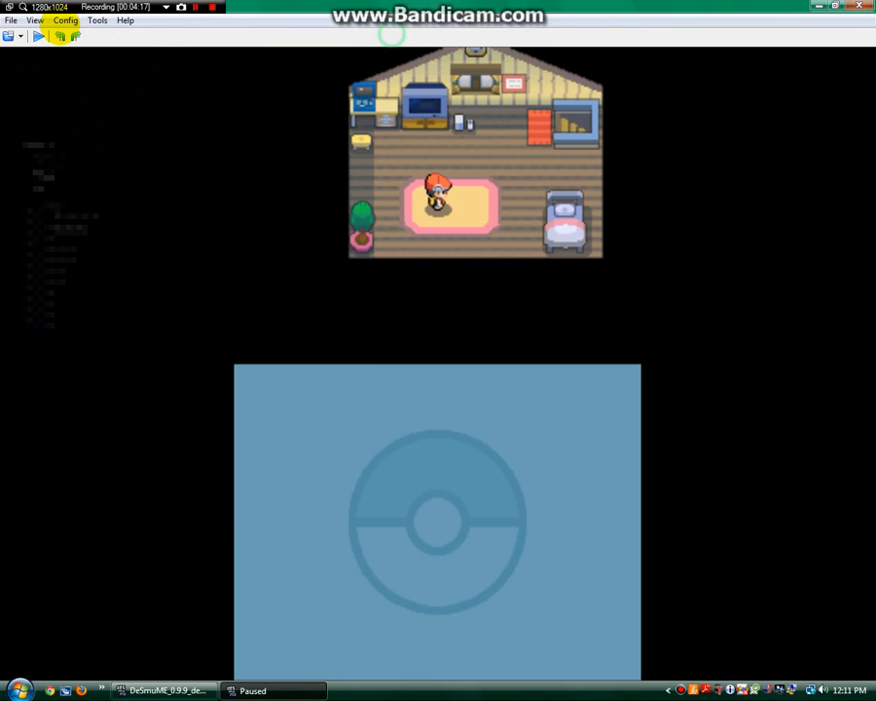
{"action": "left_click", "coordinate": [11, 19]}
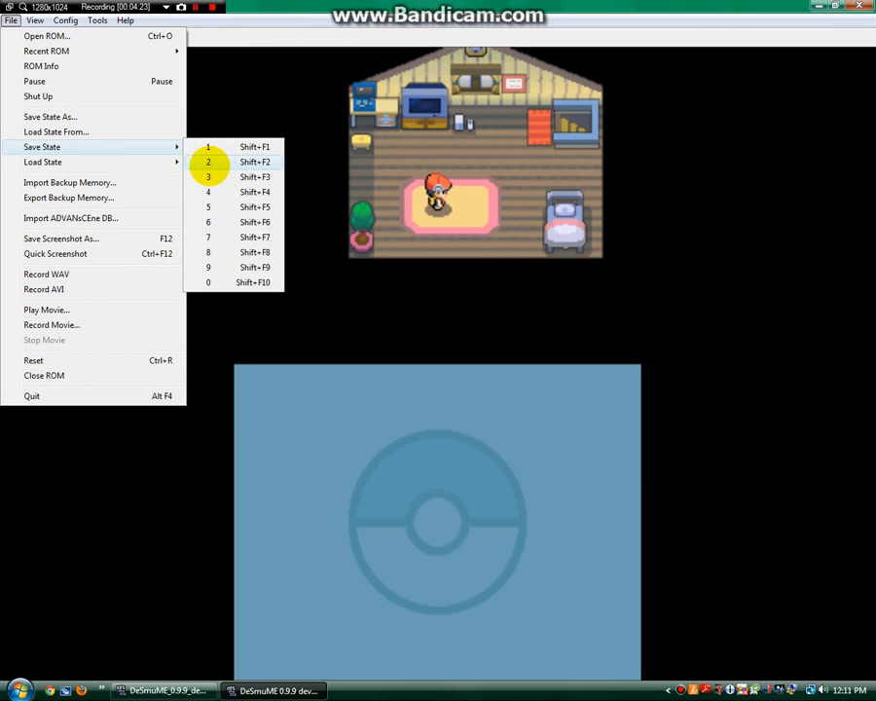
{"action": "left_click", "coordinate": [208, 161]}
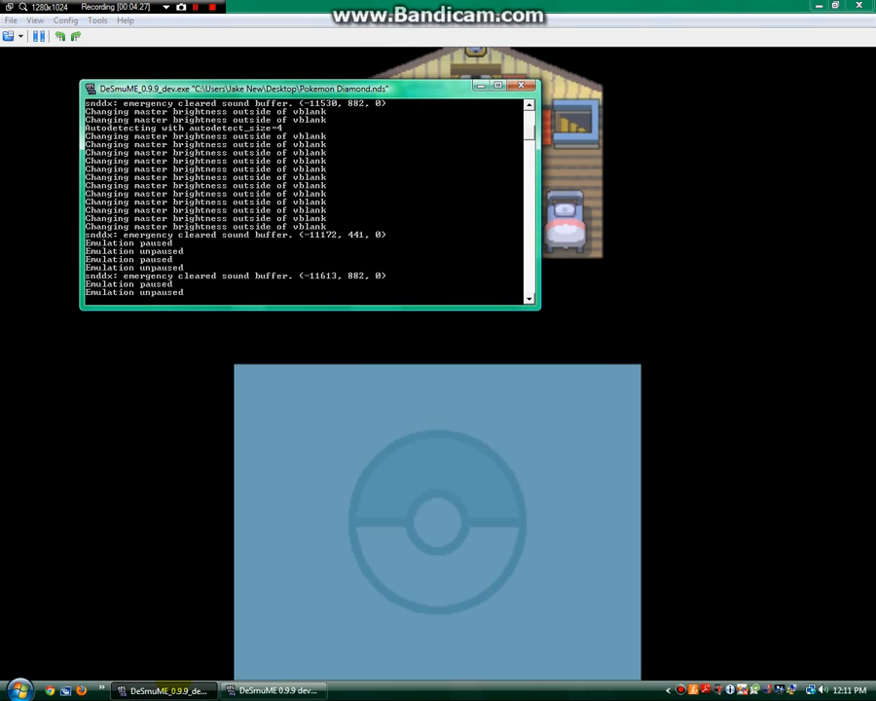
- Close DeSmuME and relaunch Pokemon Diamond from its .nds file on the desktop
{"action": "left_click", "coordinate": [522, 86]}
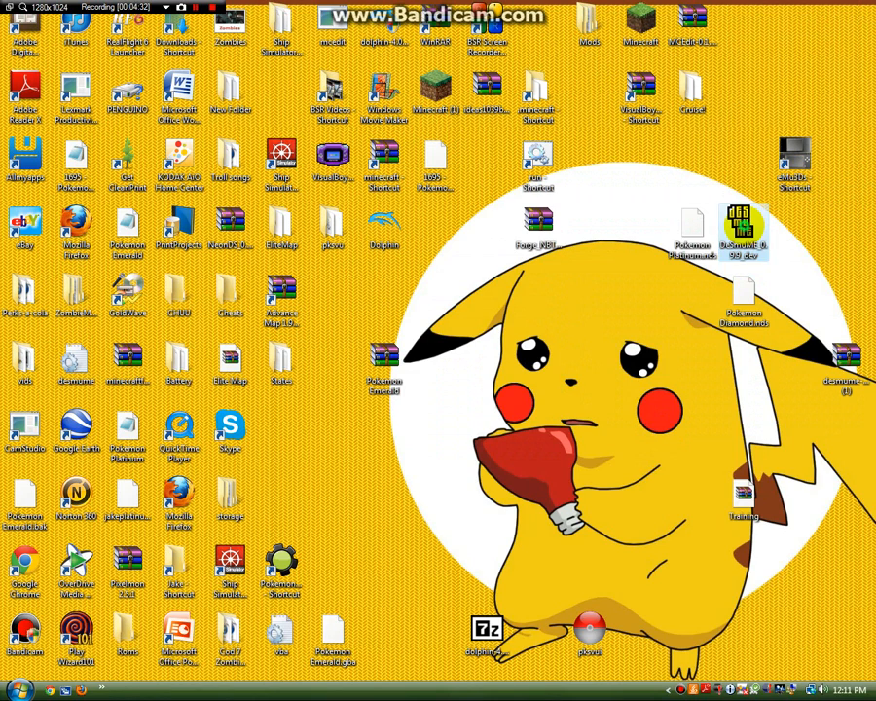
{"action": "double_click", "coordinate": [742, 218]}
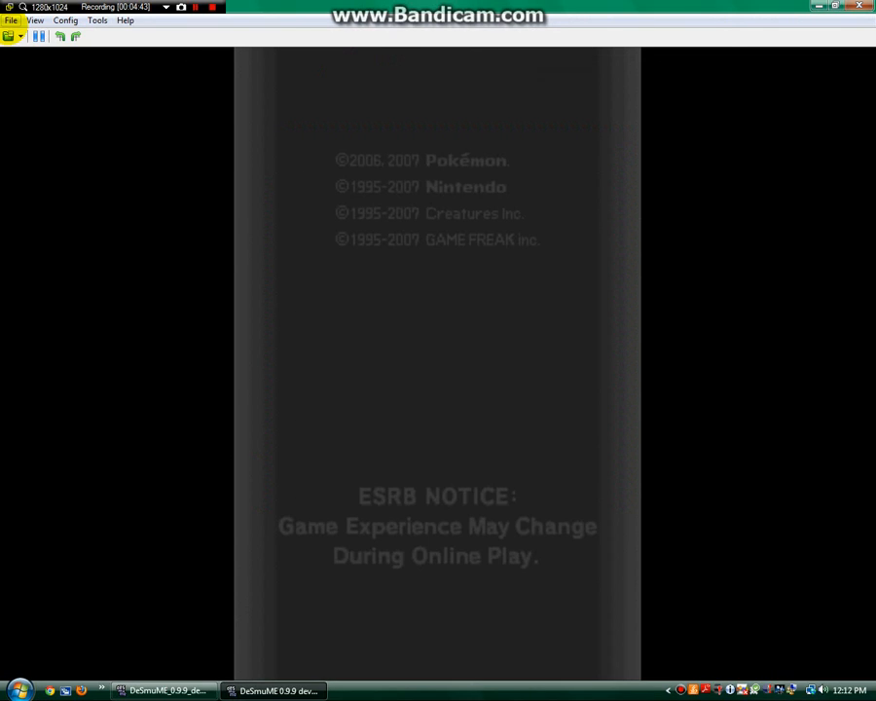
- Load the saved state slot so GHJH is back in the bedroom, then close the in-game menu
{"action": "left_click", "coordinate": [11, 22]}
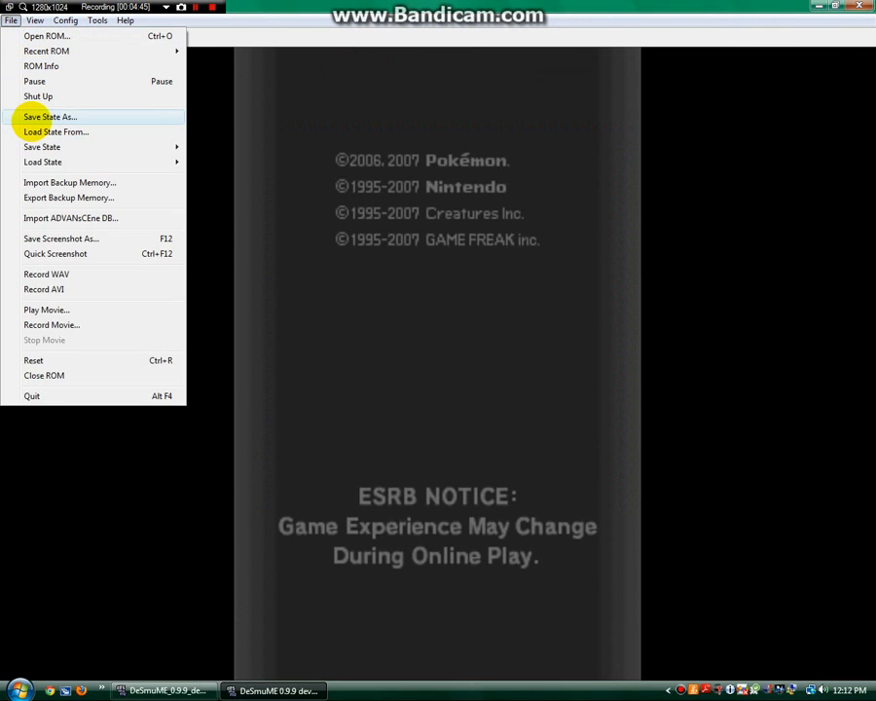
{"action": "left_click", "coordinate": [58, 132]}
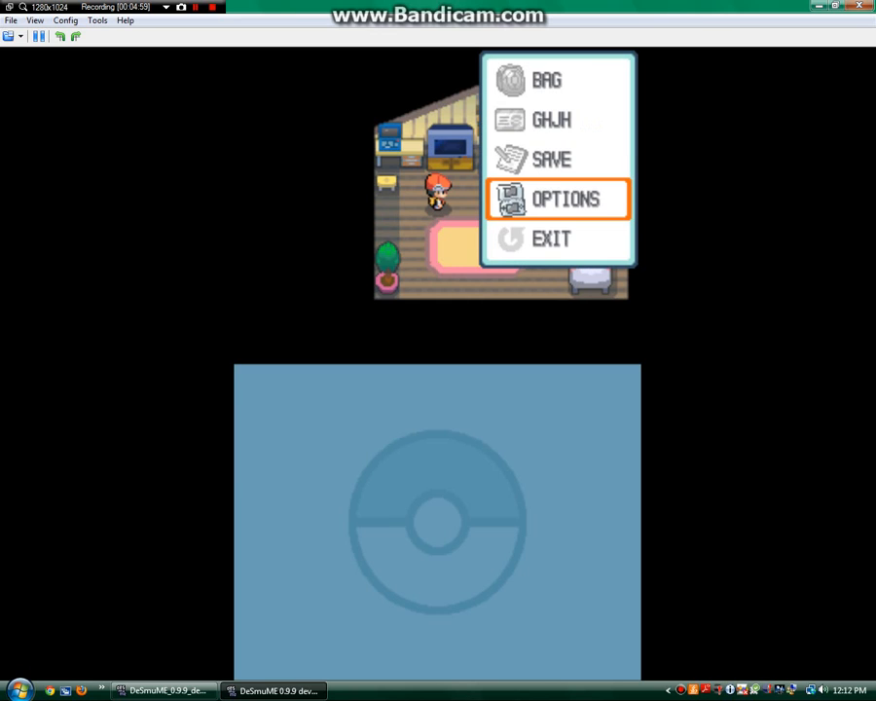
{"action": "key", "text": "Up"}
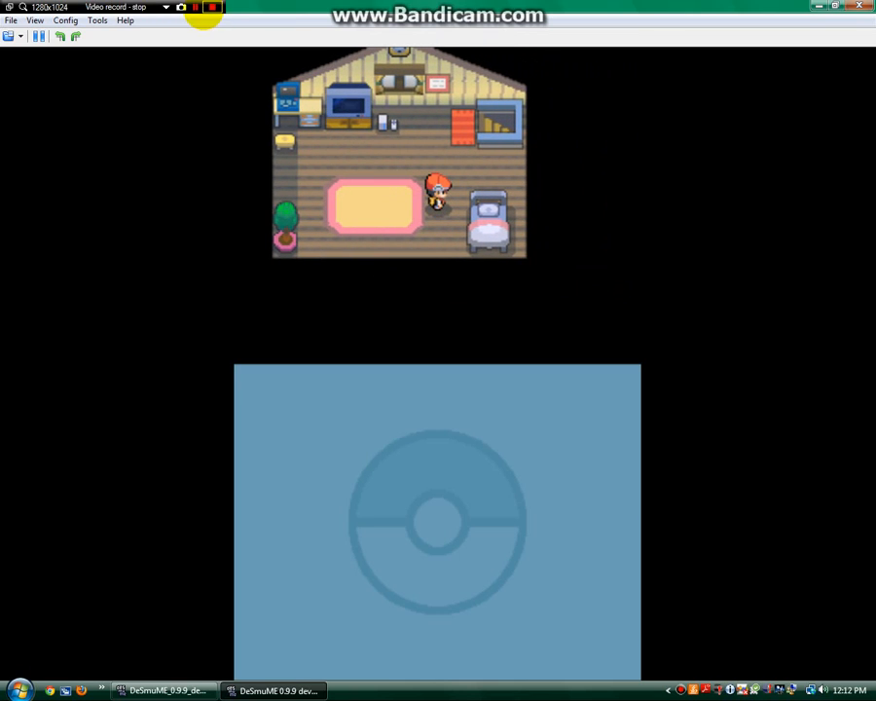
{"action": "left_click", "coordinate": [218, 8]}
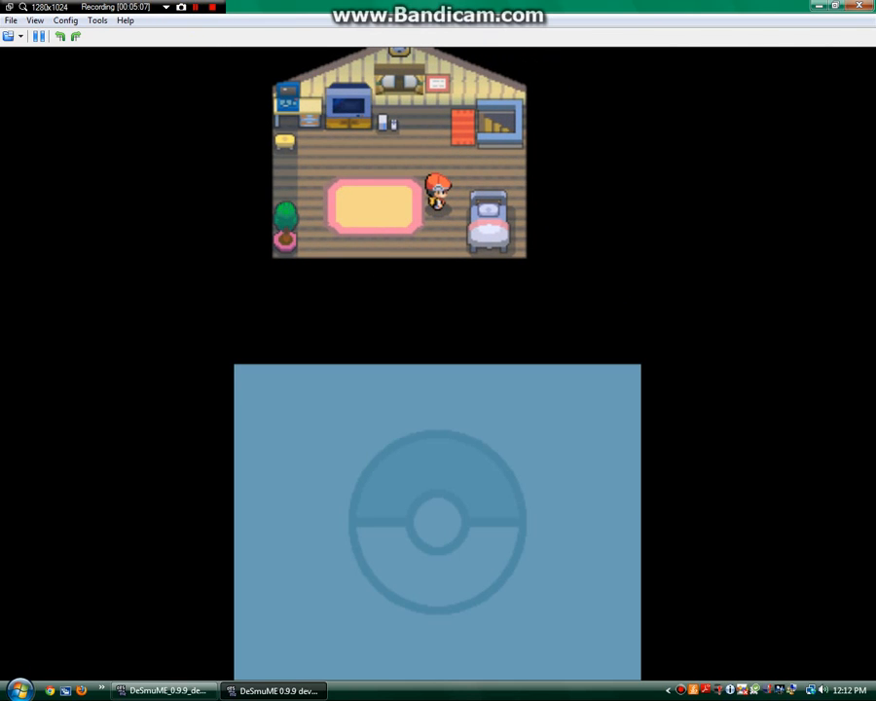